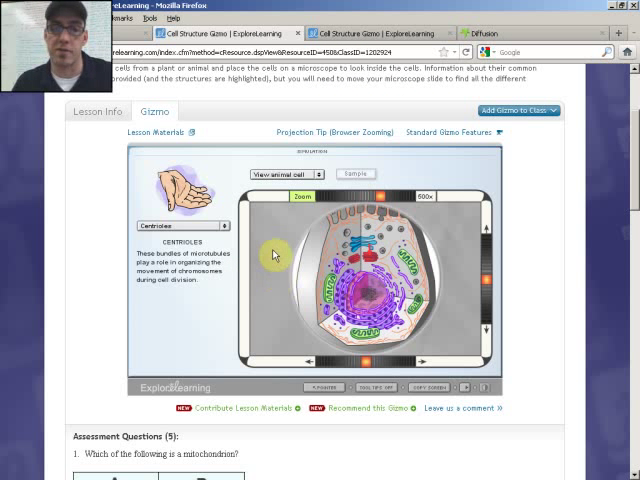
mouse_move(244, 224)
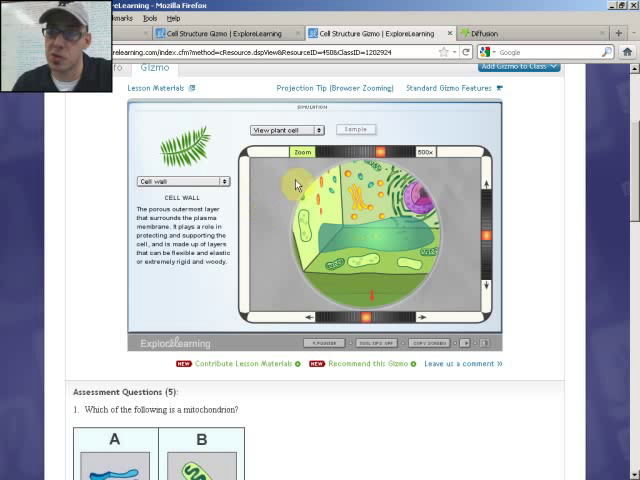
mouse_move(292, 268)
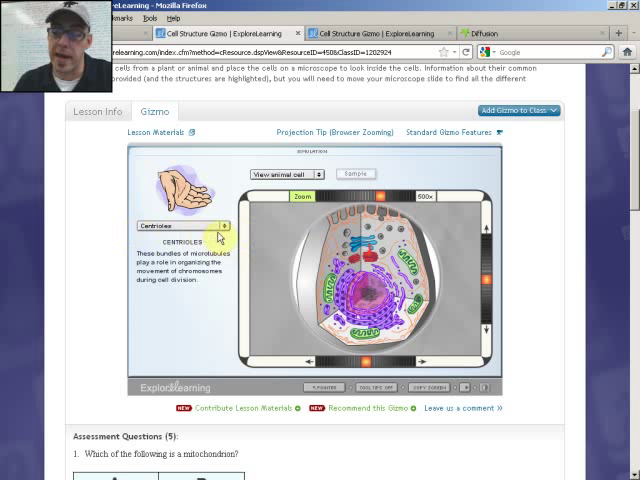
Switch the animal cell view from Centrioles to Nucleus and read its description.
left_click(222, 224)
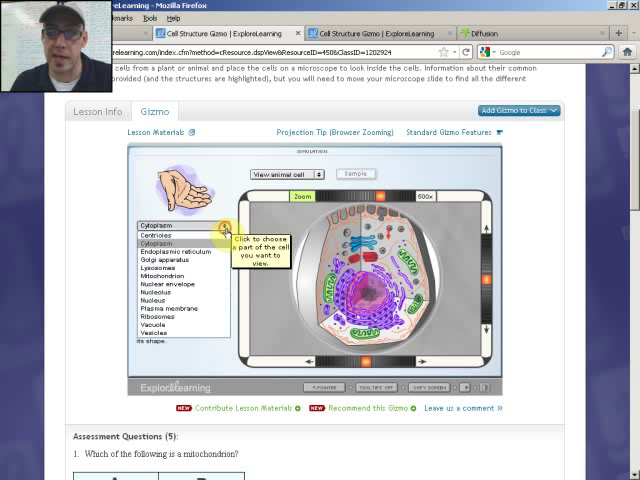
left_click(178, 250)
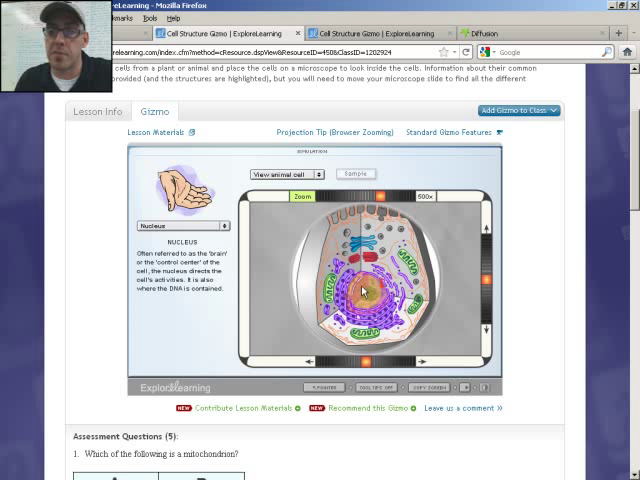
Review the Plasma membrane and then the Vesicles descriptions from the structure list.
left_click(224, 224)
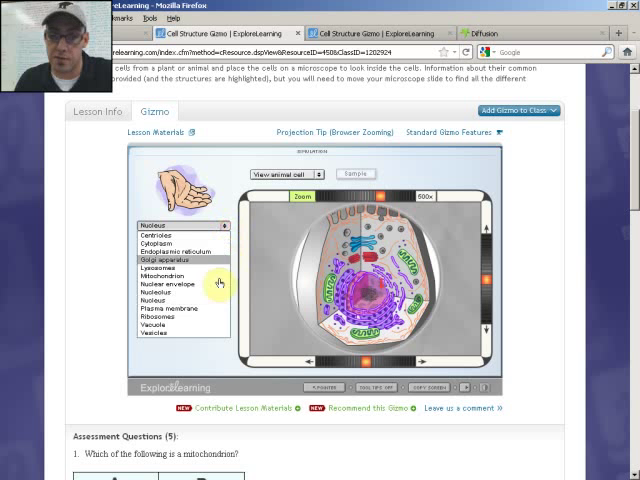
left_click(180, 300)
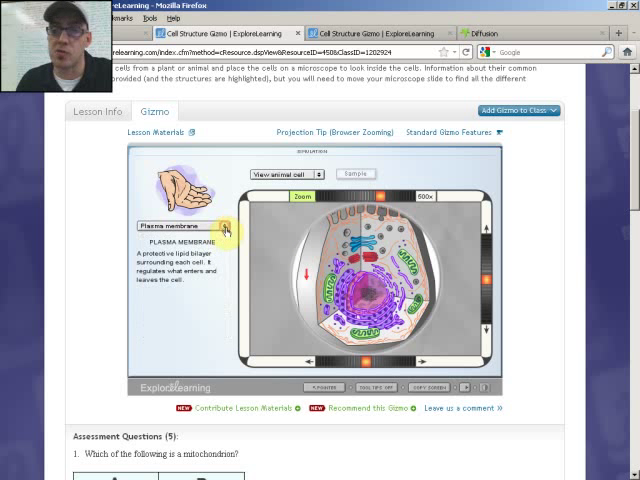
left_click(228, 224)
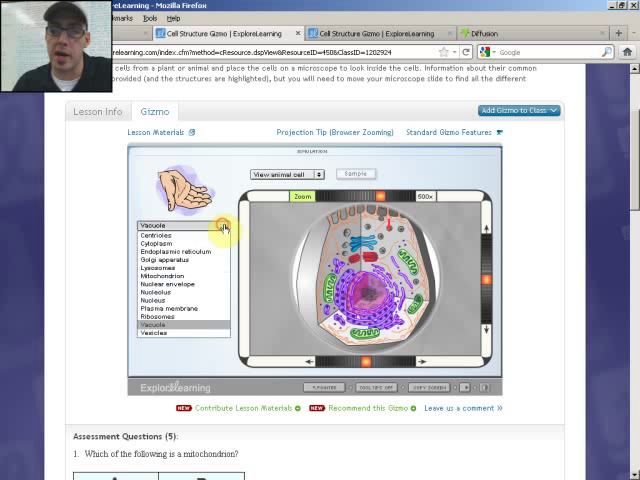
left_click(180, 324)
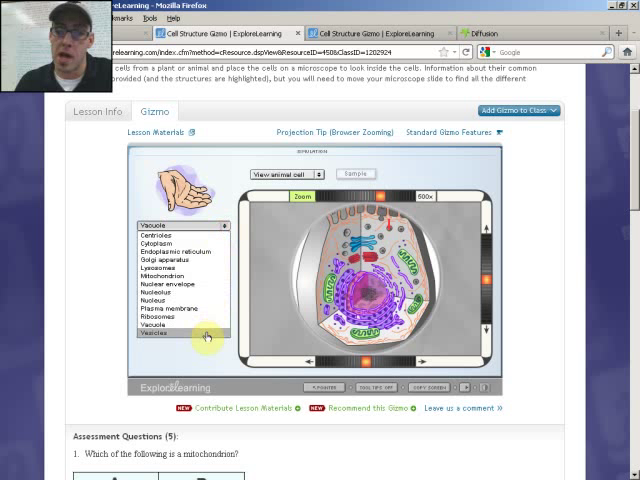
left_click(180, 332)
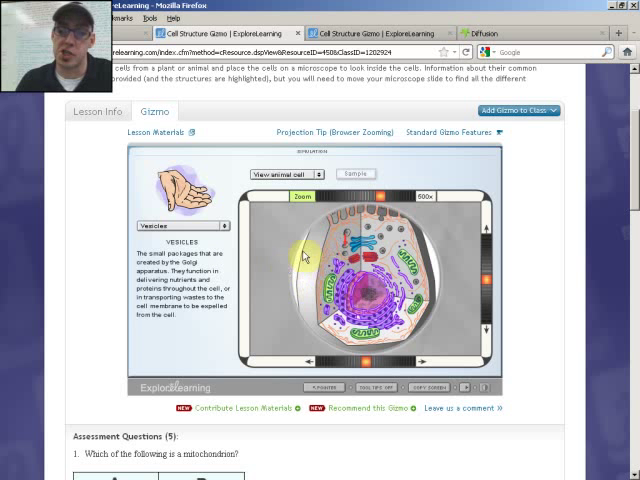
Load a plant cell sample into the blank microscope view.
left_click(288, 172)
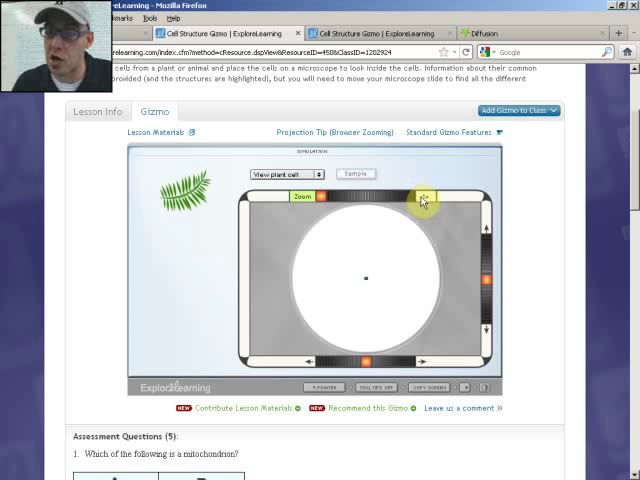
View the plant cell under the microscope, then move to the Diffusion and Osmosis page.
left_click(424, 196)
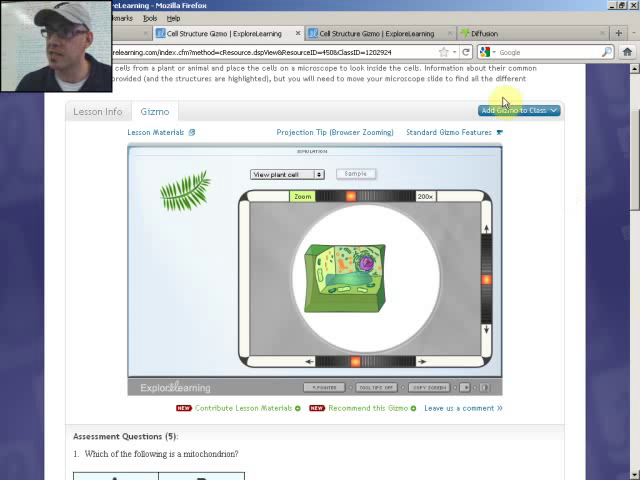
left_click(480, 32)
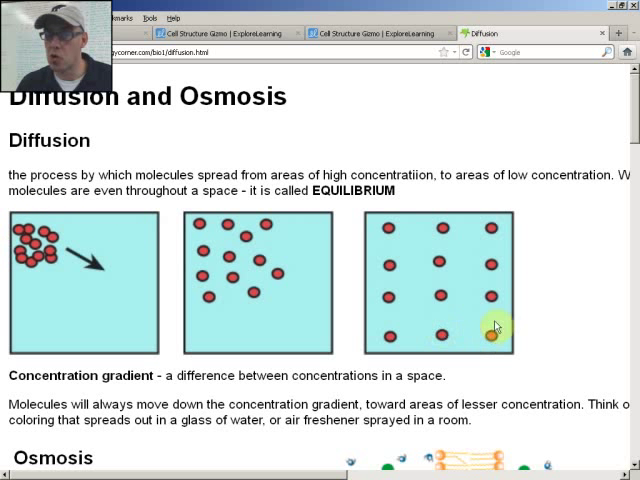
mouse_move(410, 260)
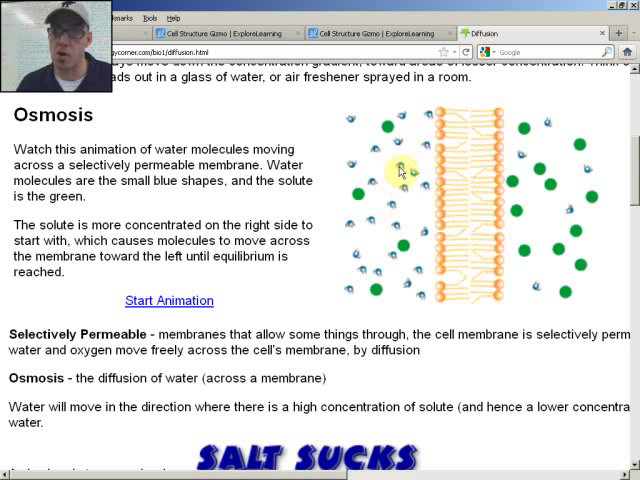
mouse_move(516, 196)
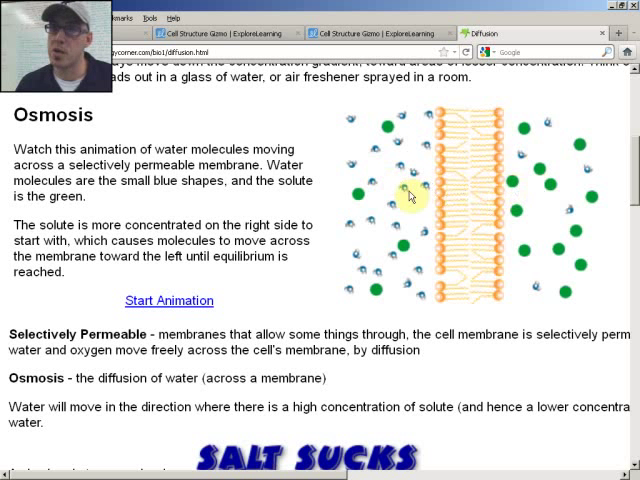
mouse_move(424, 232)
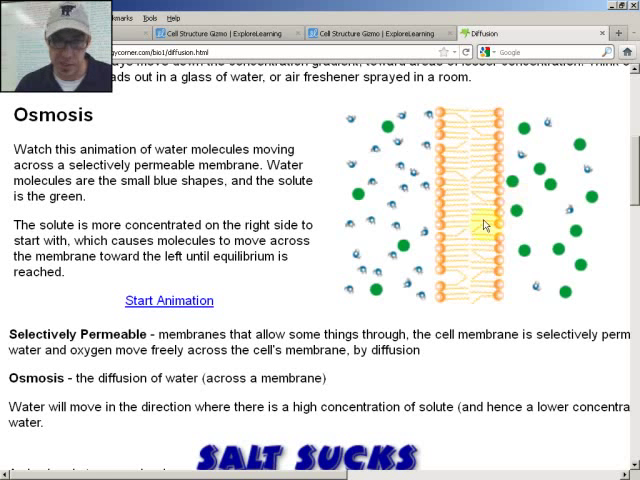
Scroll down past the osmosis animation to the U-tube hypotonic/hypertonic diagrams.
scroll("down", 3)
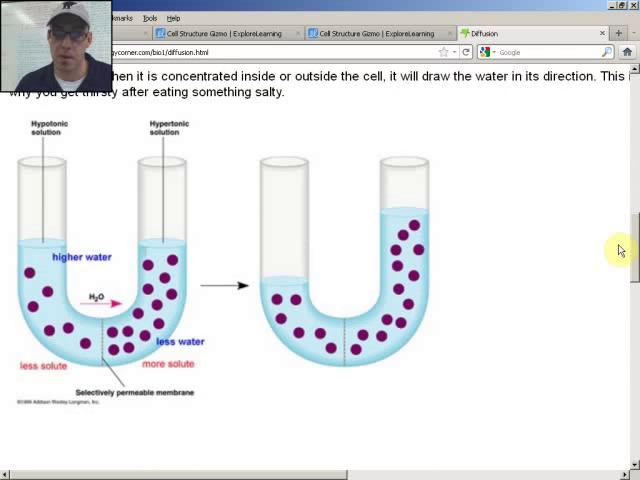
mouse_move(308, 288)
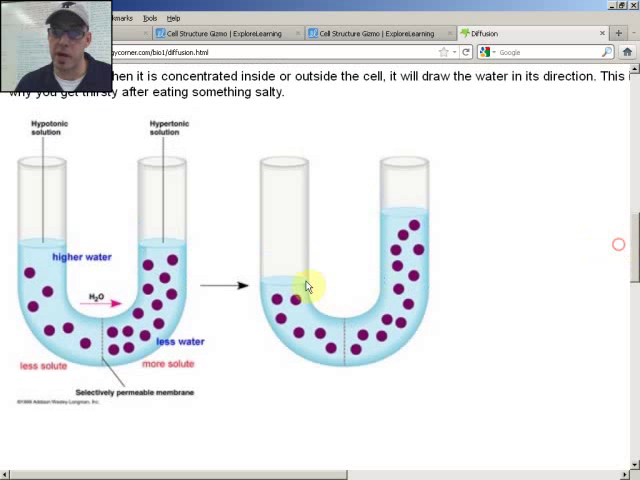
mouse_move(98, 324)
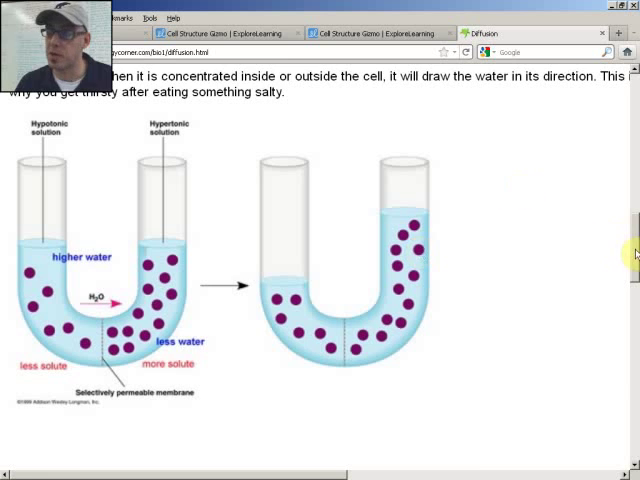
scroll("down", 3)
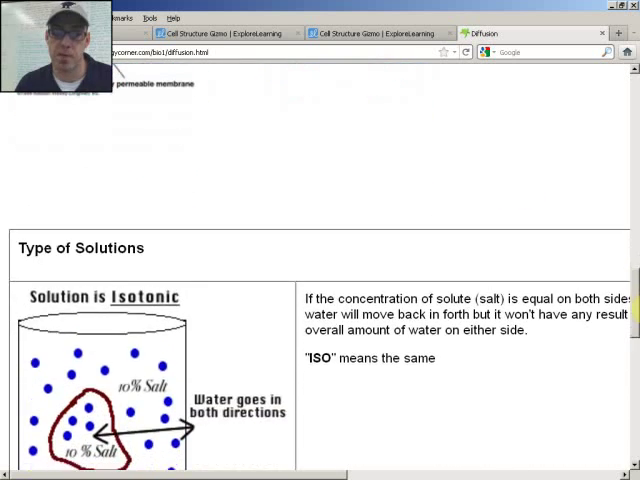
scroll("down", 3)
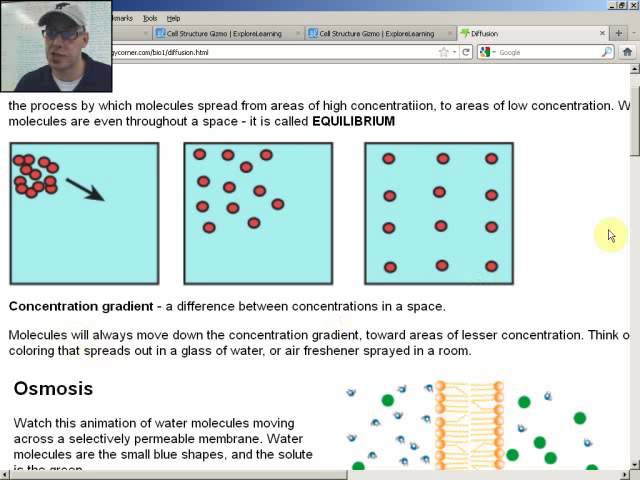
scroll("down", 3)
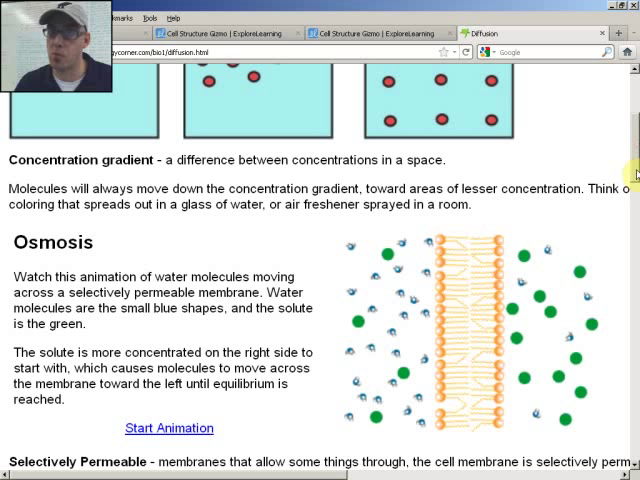